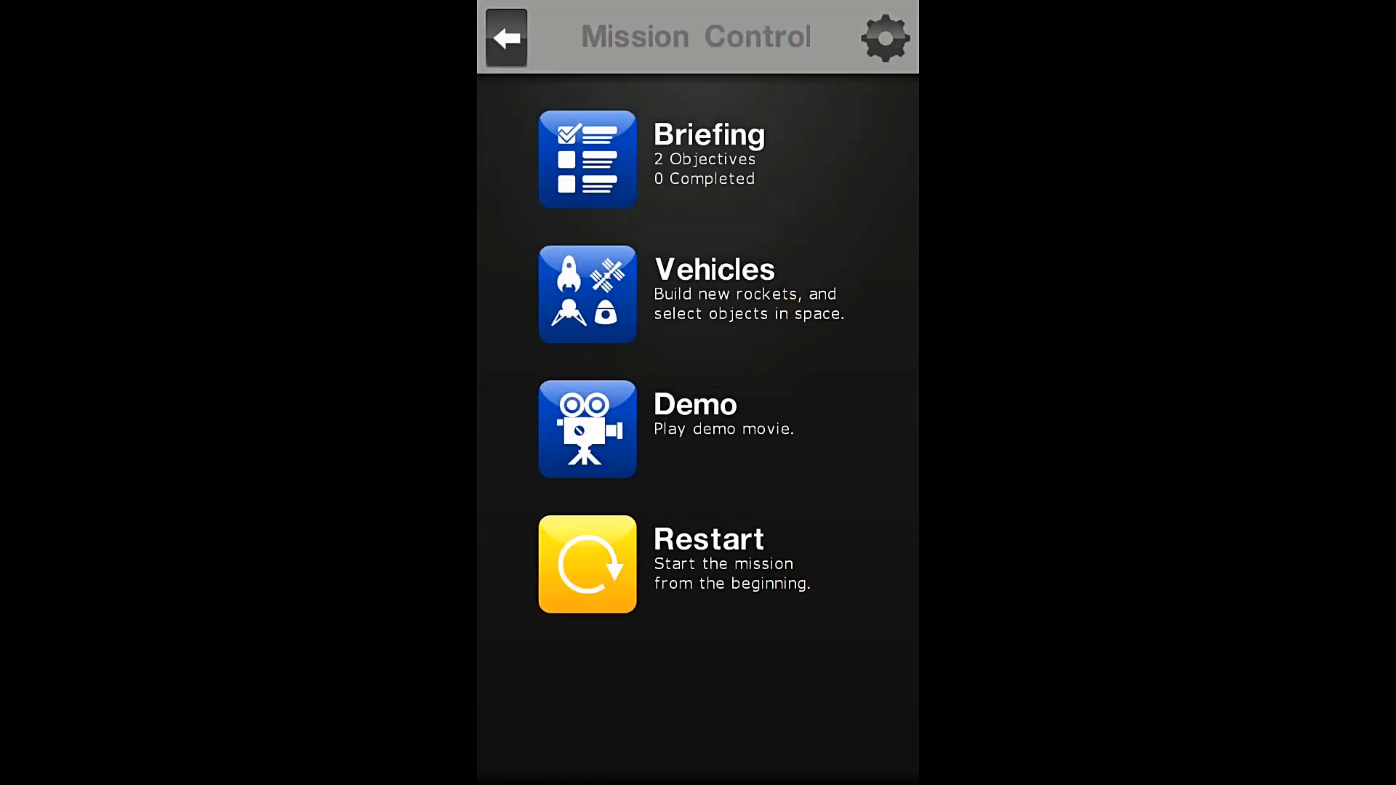
# Read the orbital manoeuvring briefing and objectives, then launch the mission into orbit.
pyautogui.click(587, 158)
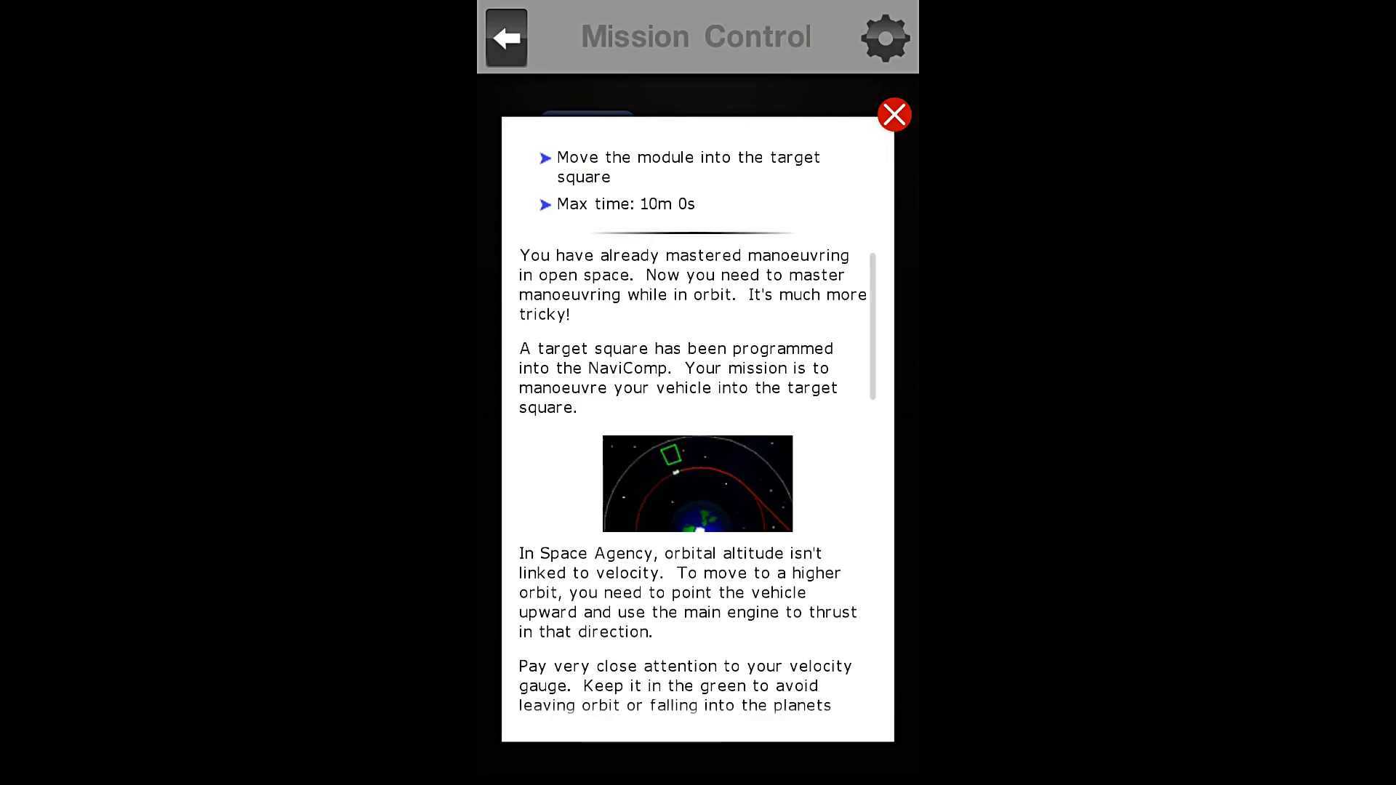
pyautogui.scroll(-3)
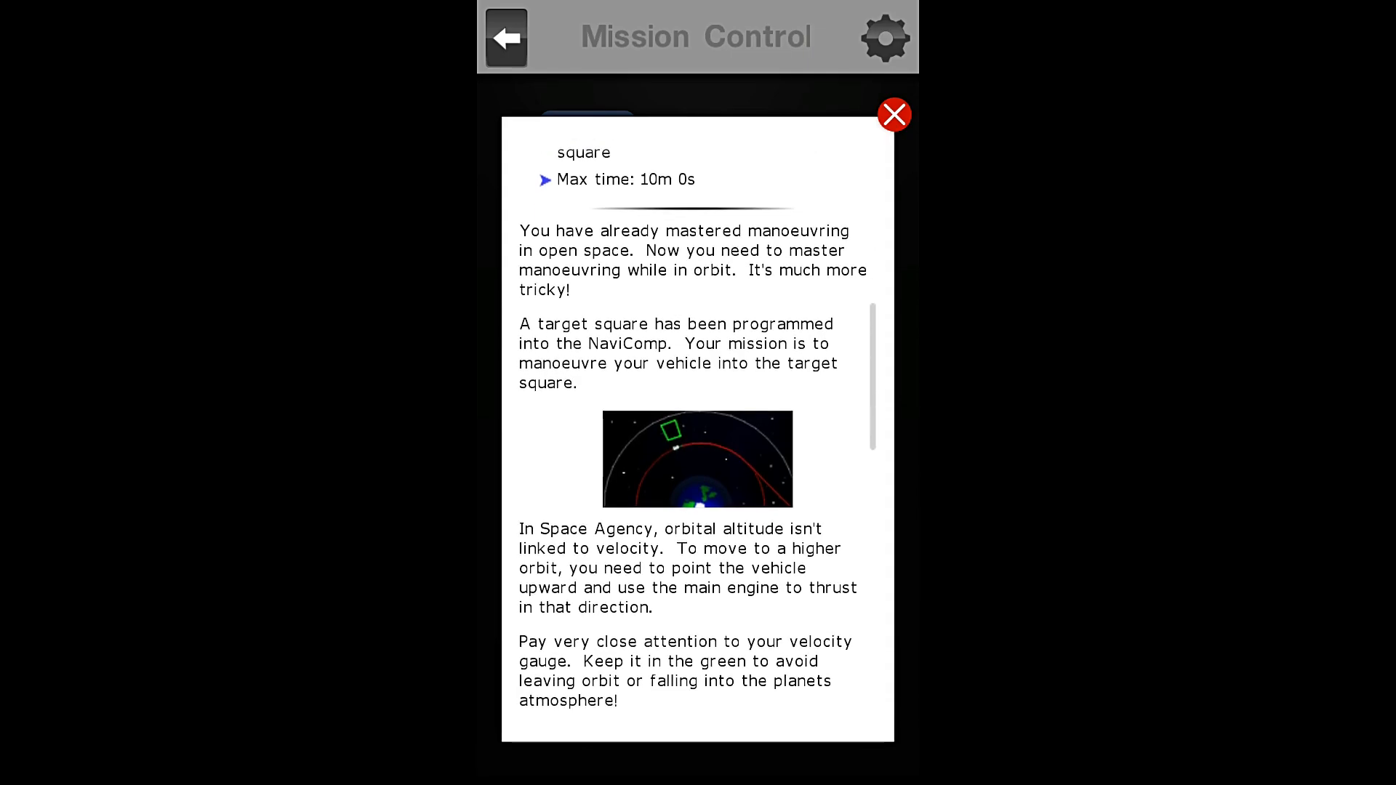
pyautogui.scroll(-3)
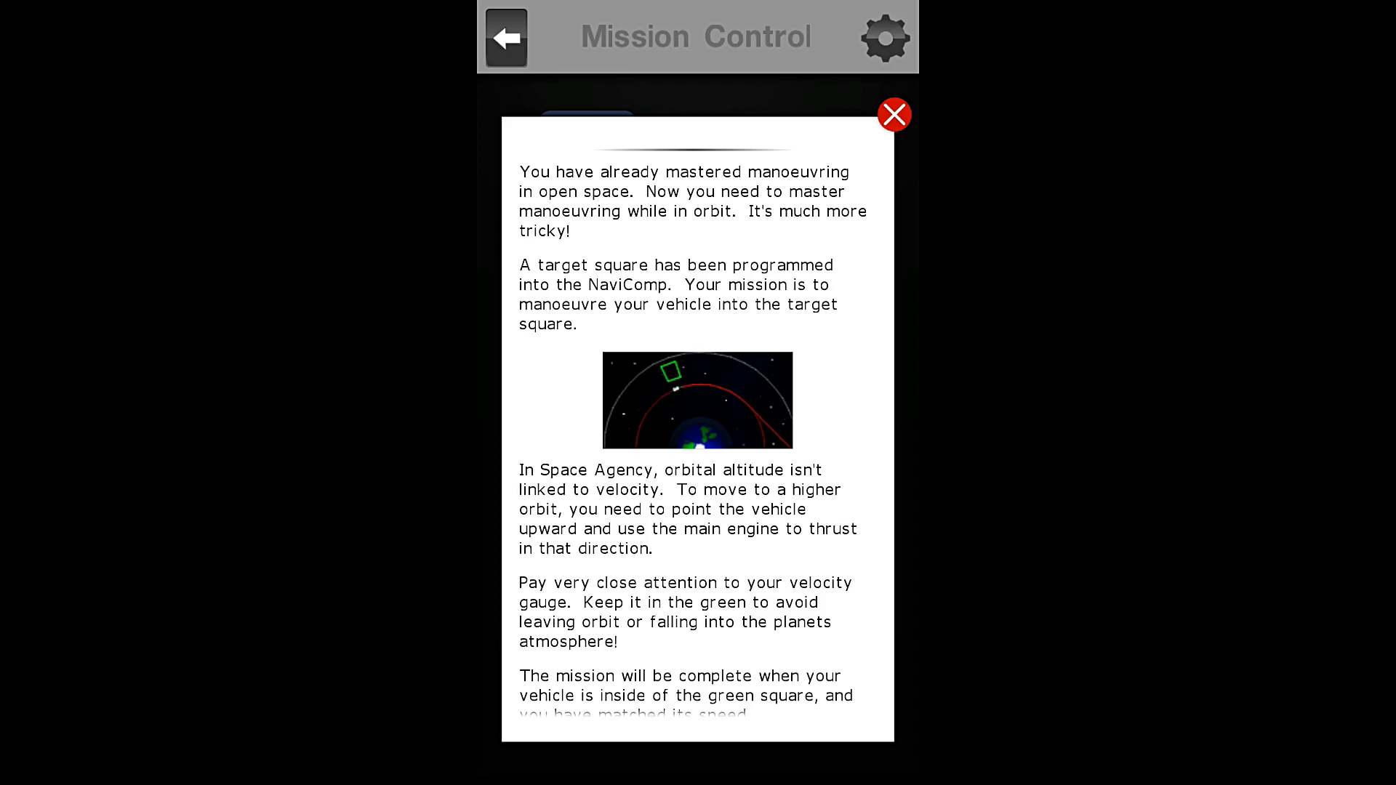
pyautogui.scroll(-3)
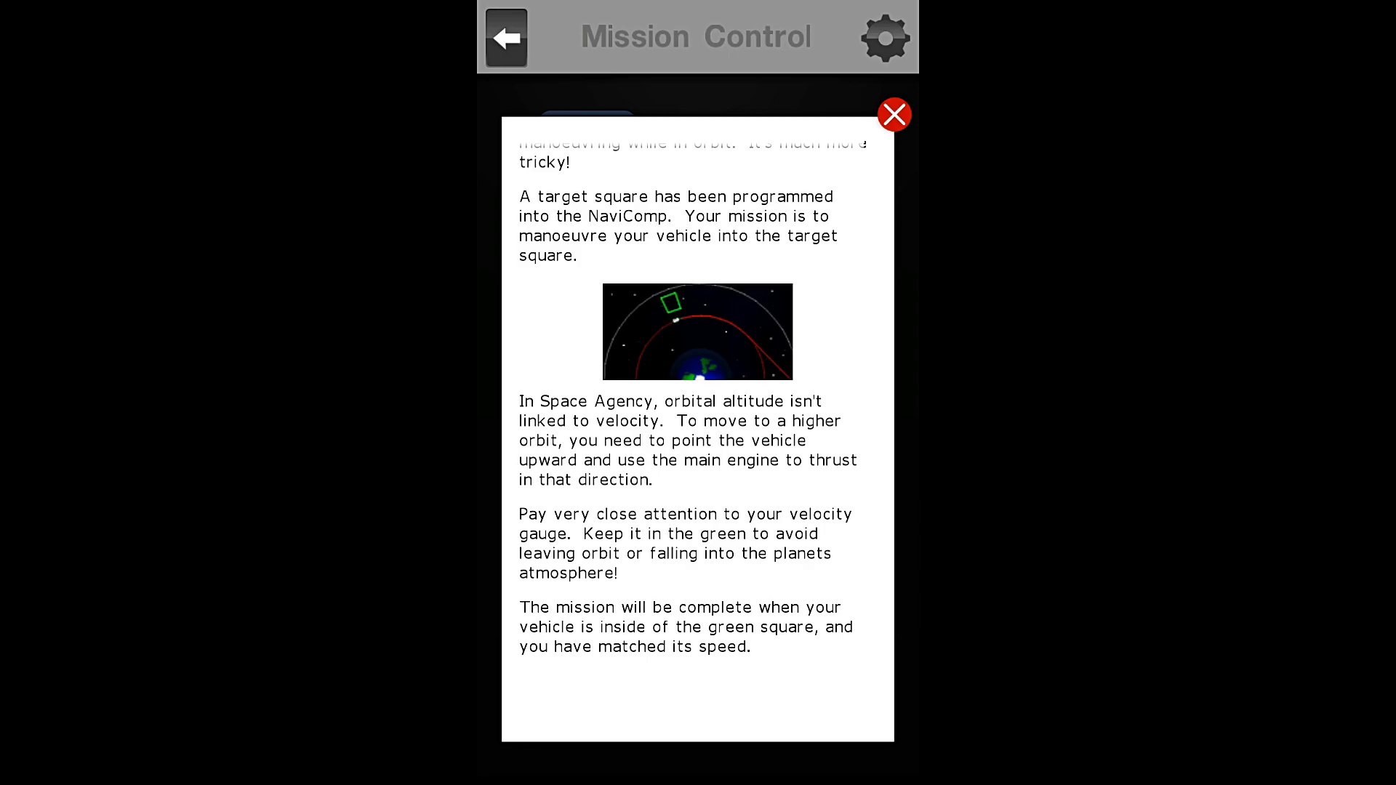
pyautogui.scroll(-3)
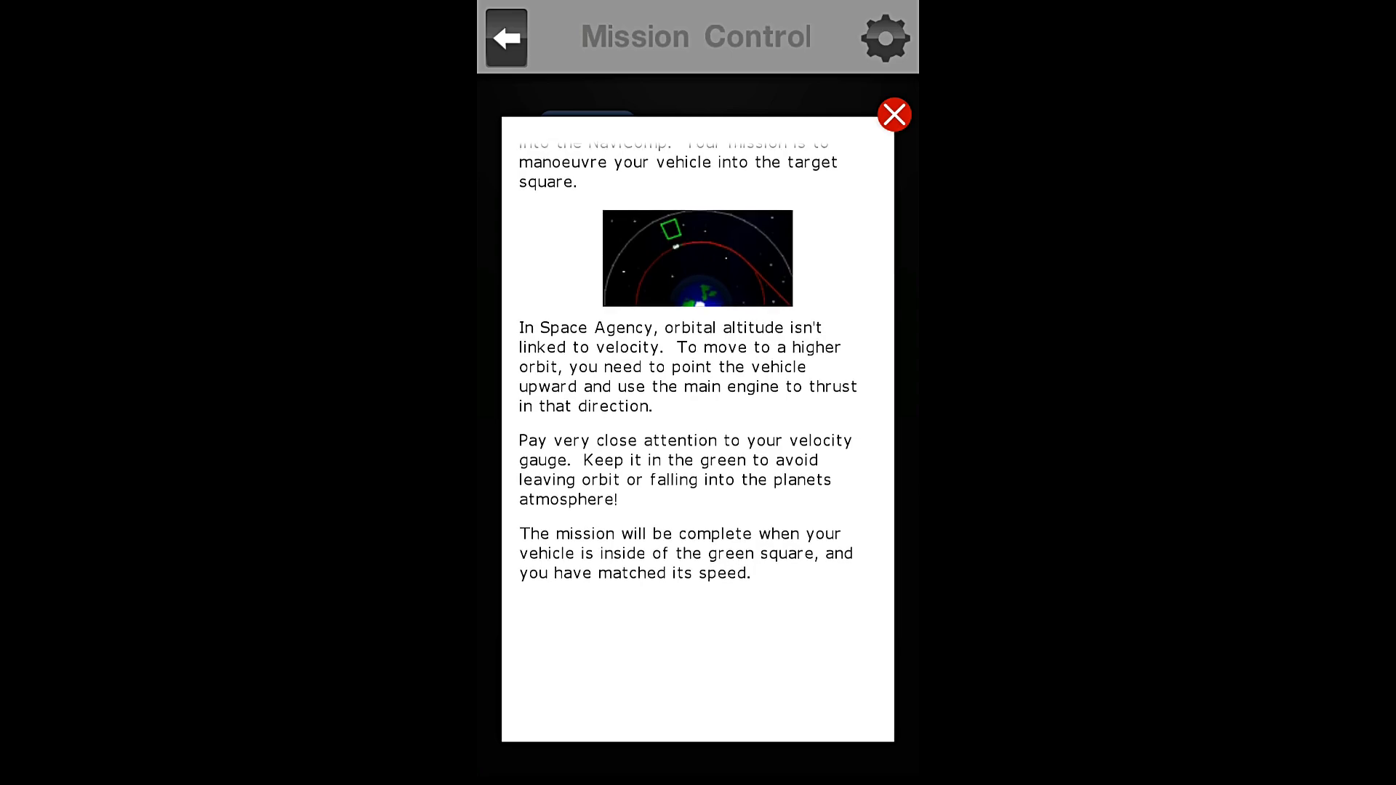
pyautogui.scroll(3)
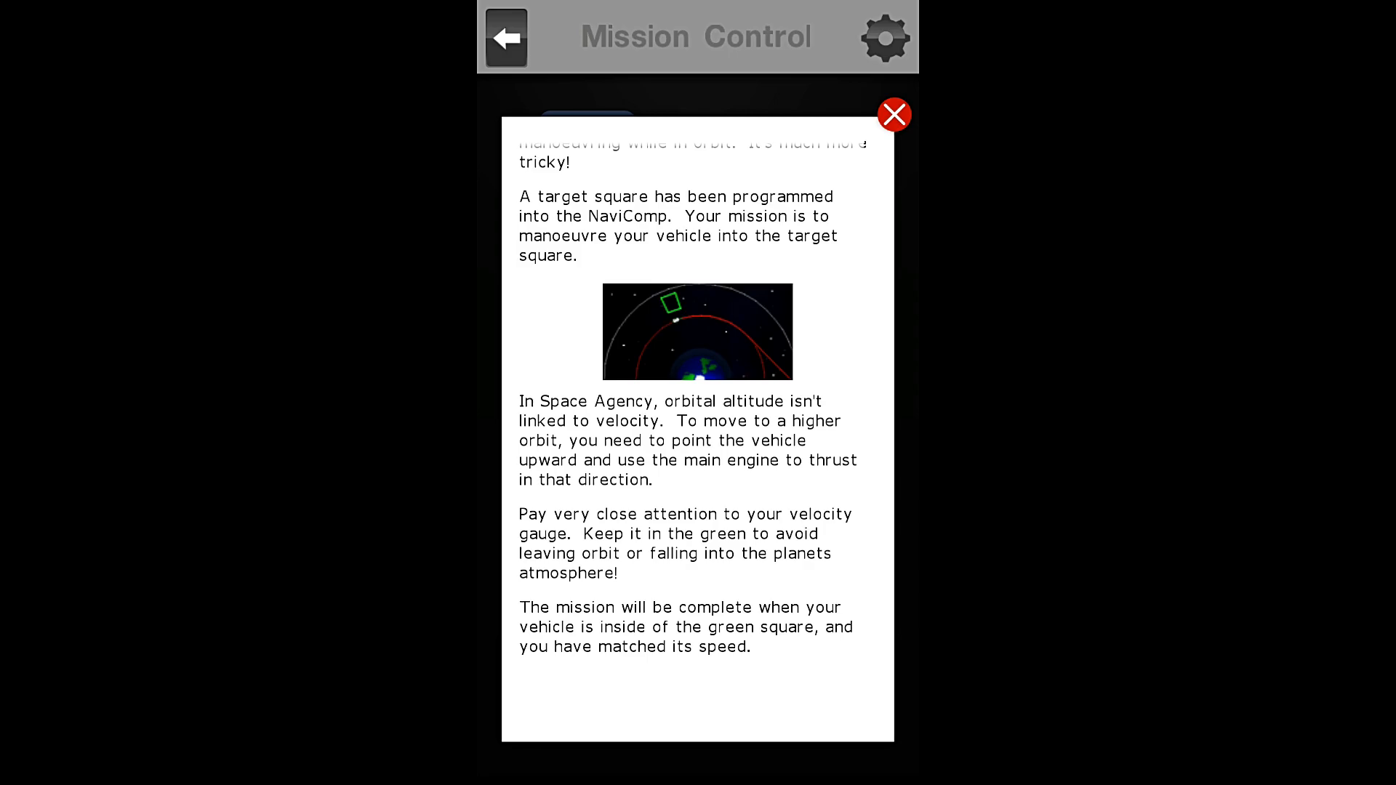
pyautogui.click(894, 115)
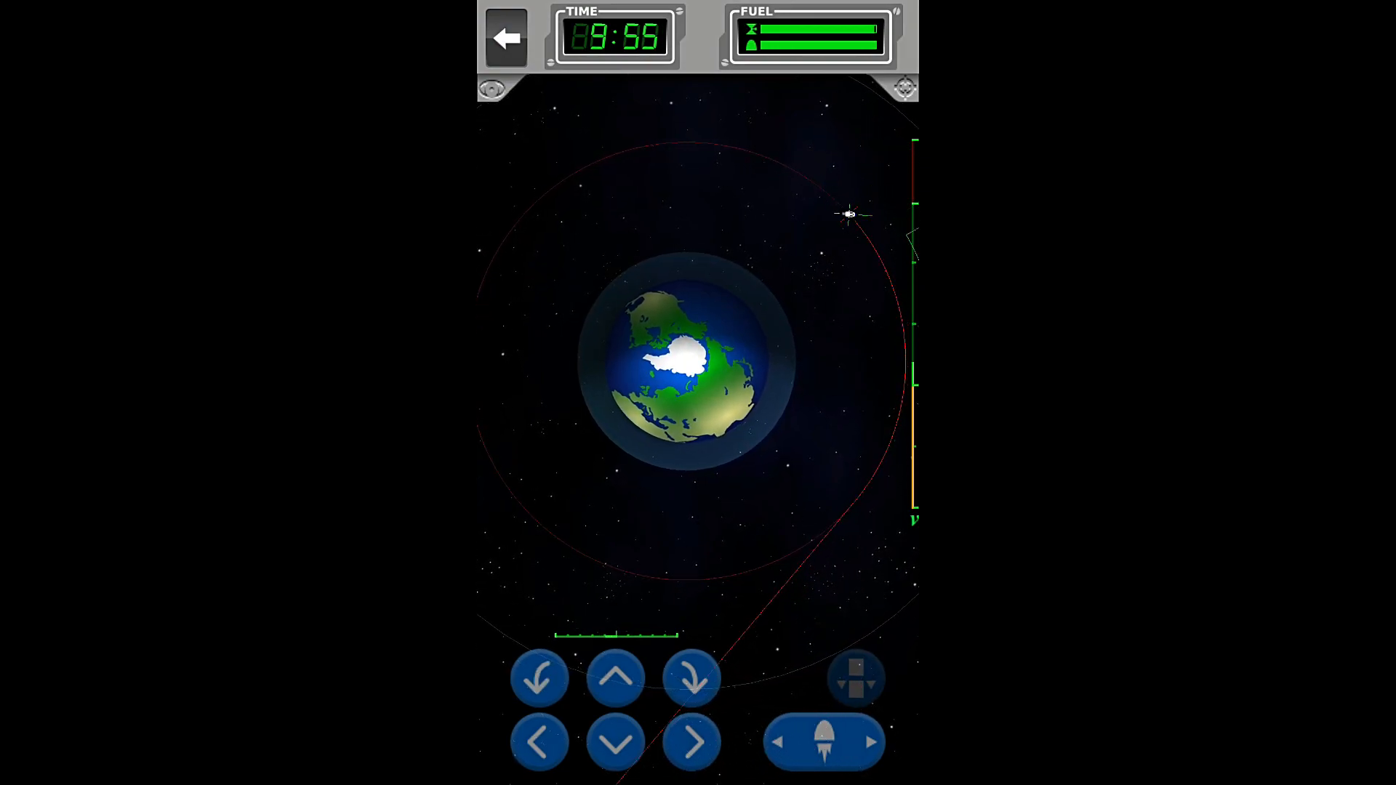
pyautogui.click(824, 741)
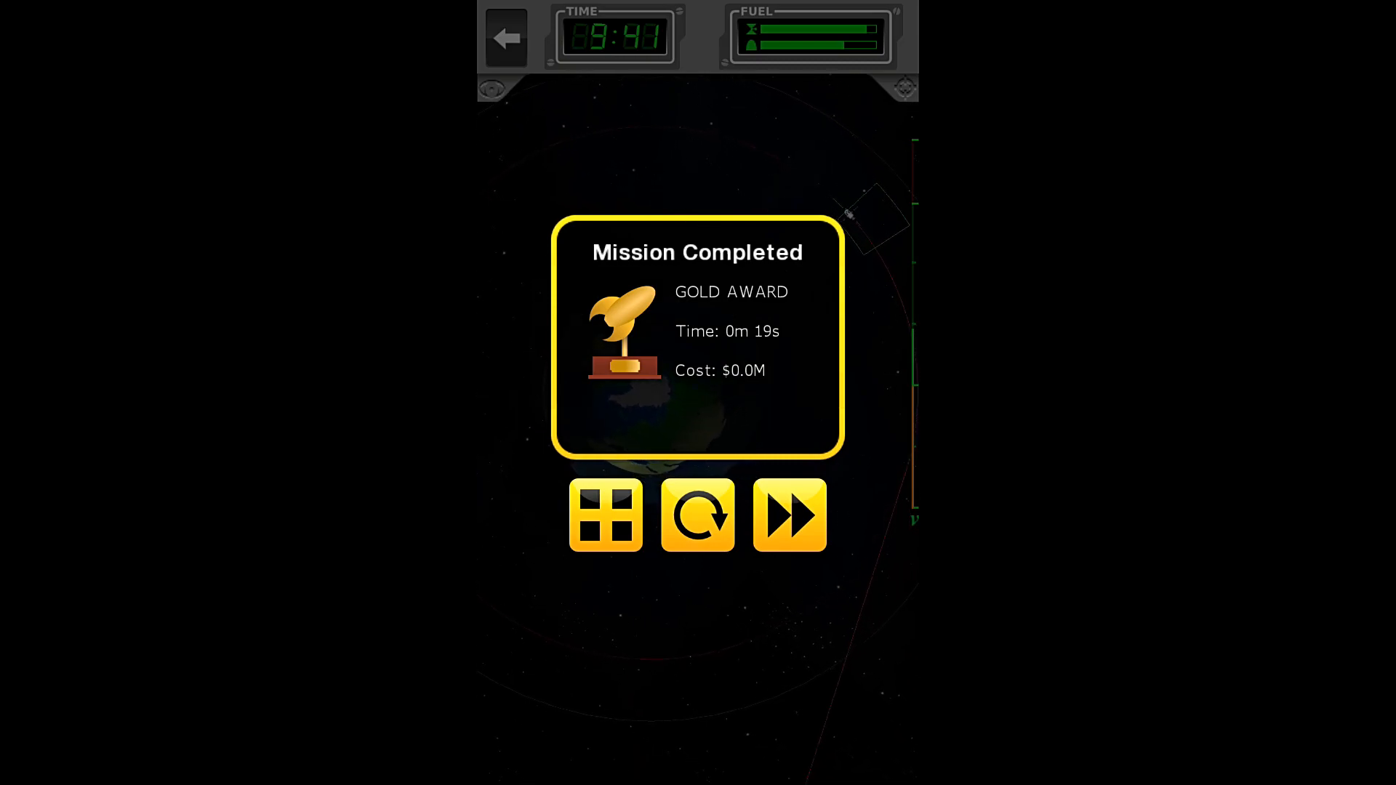
# Leave the Gold Award Mission Completed screen for the Tutorials list.
pyautogui.click(604, 515)
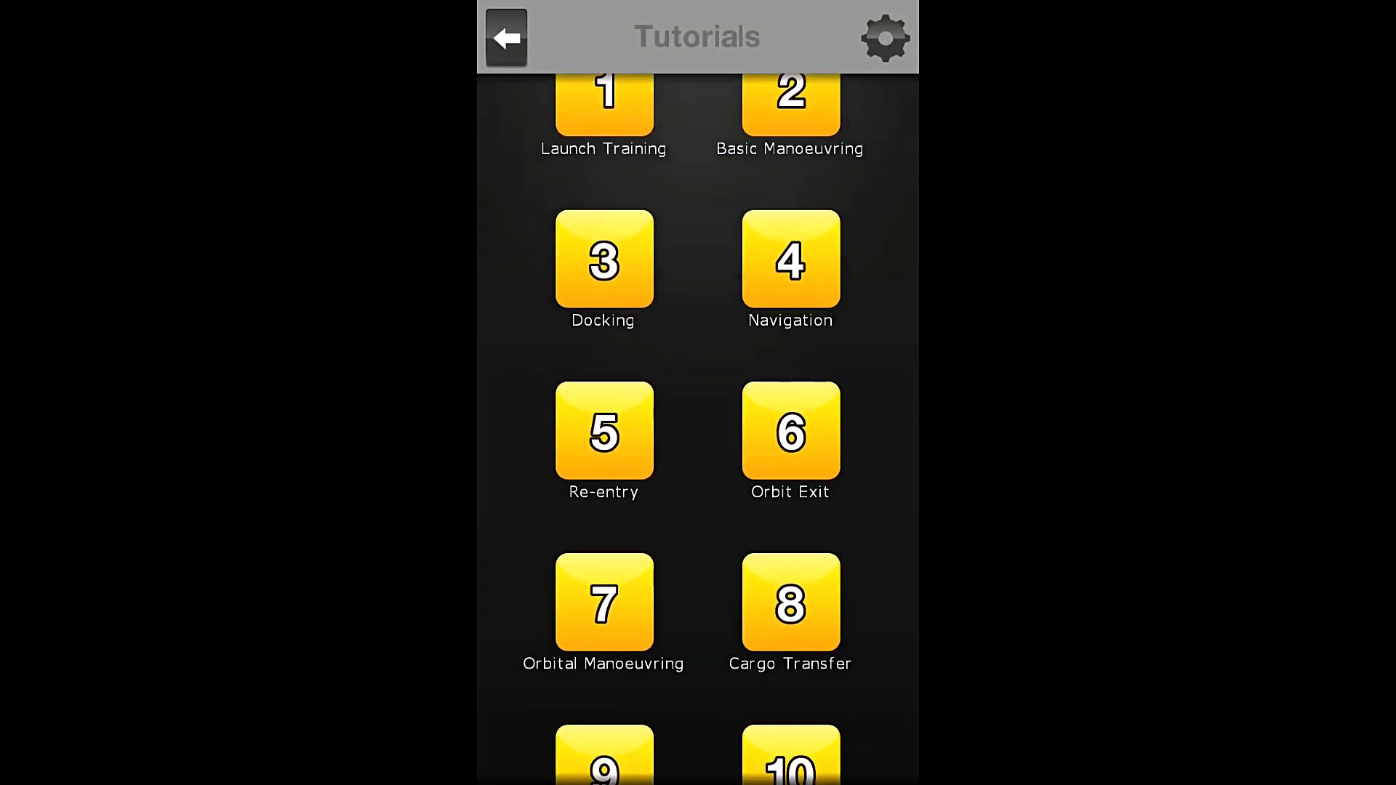